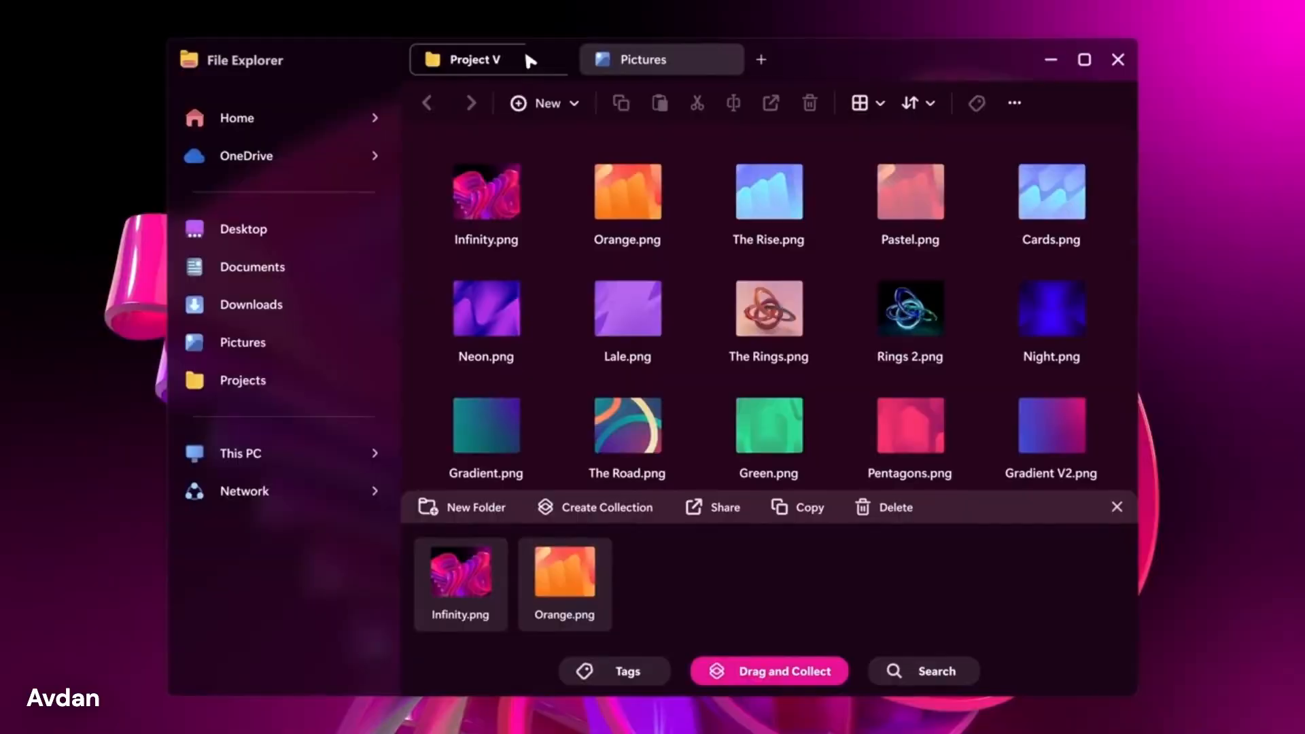
click(471, 59)
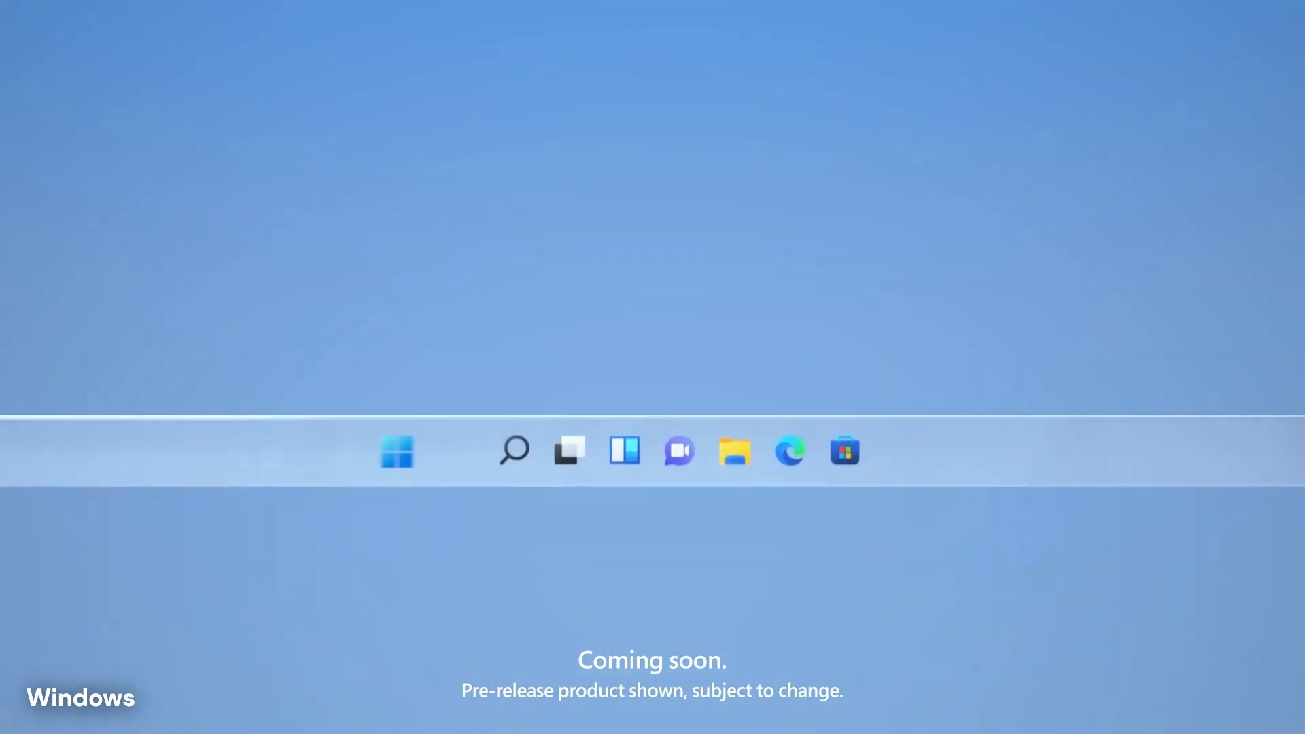
click(396, 450)
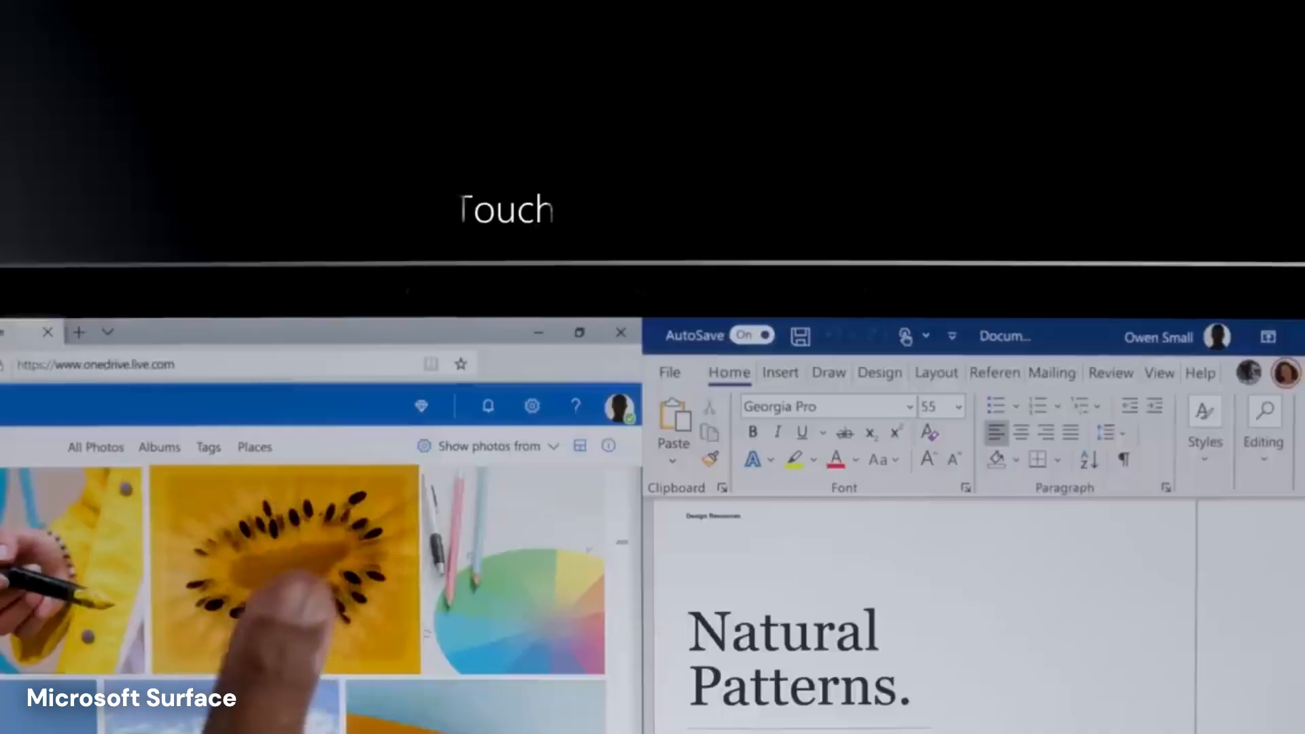
drag(286, 566, 820, 482)
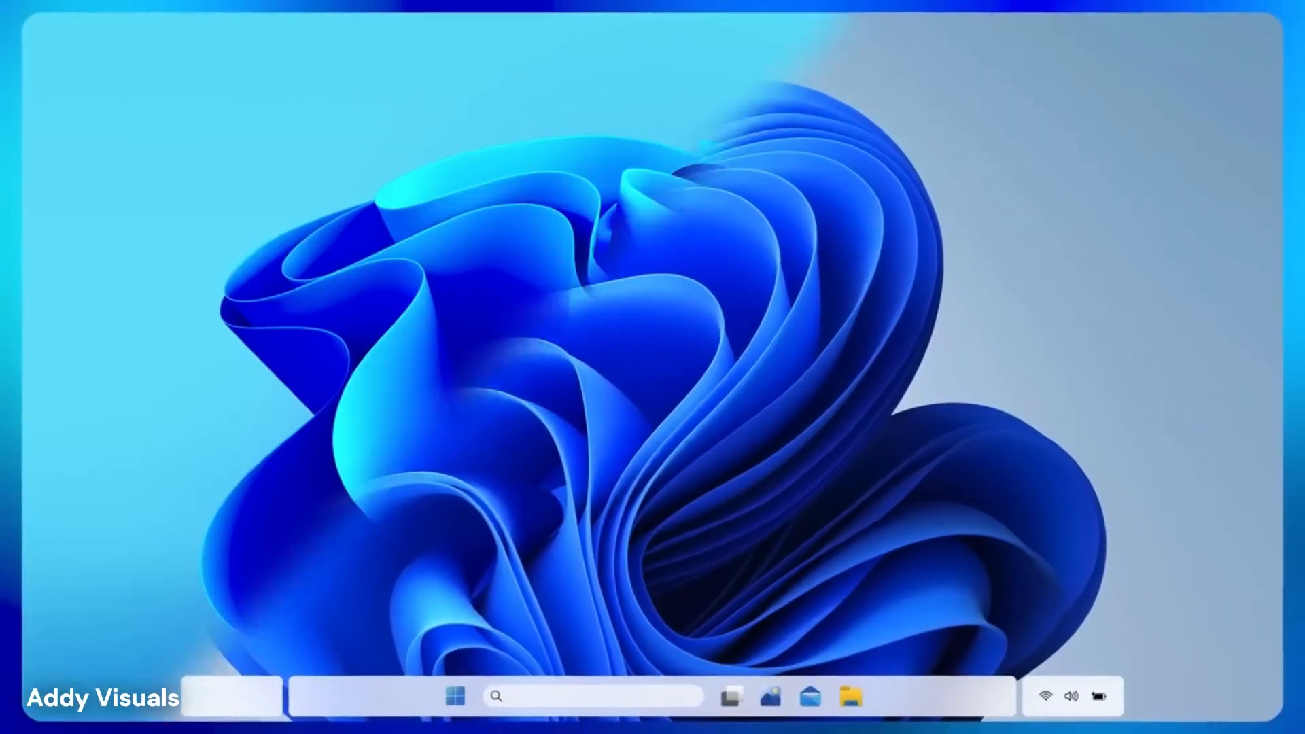
click(454, 696)
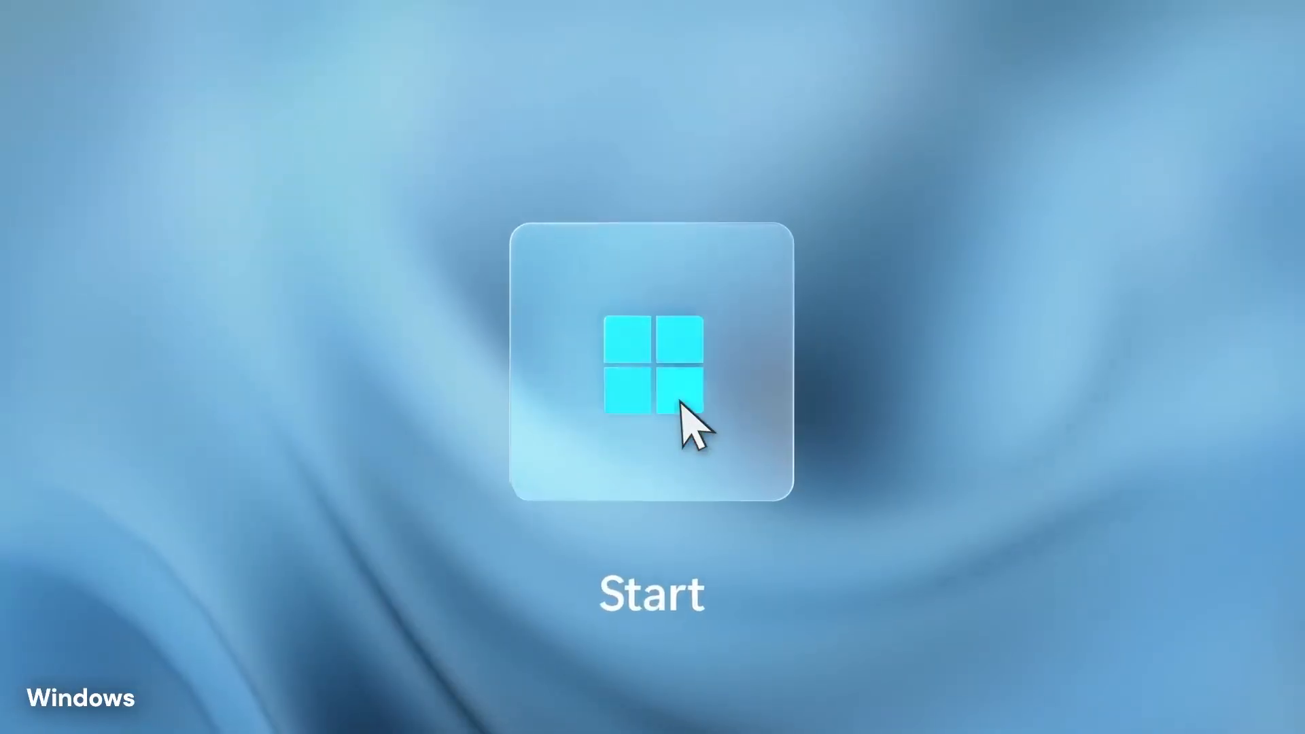
click(652, 364)
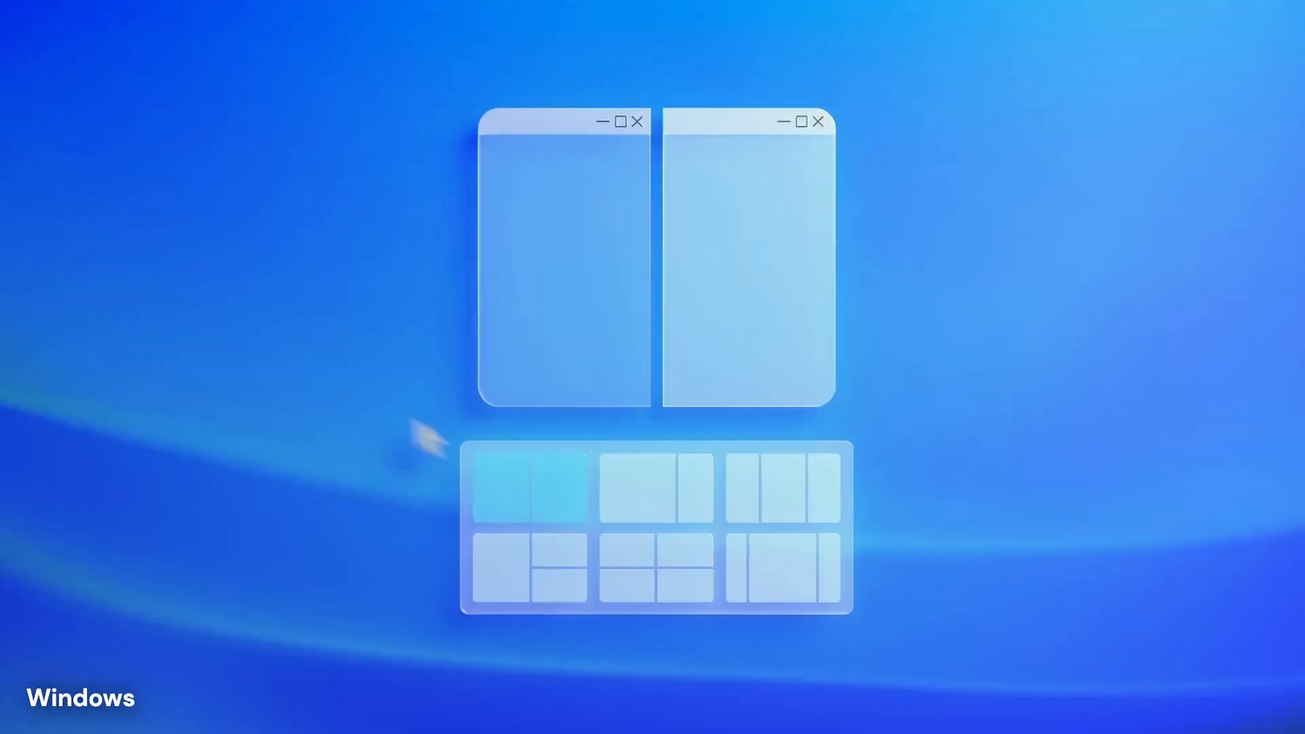
click(511, 597)
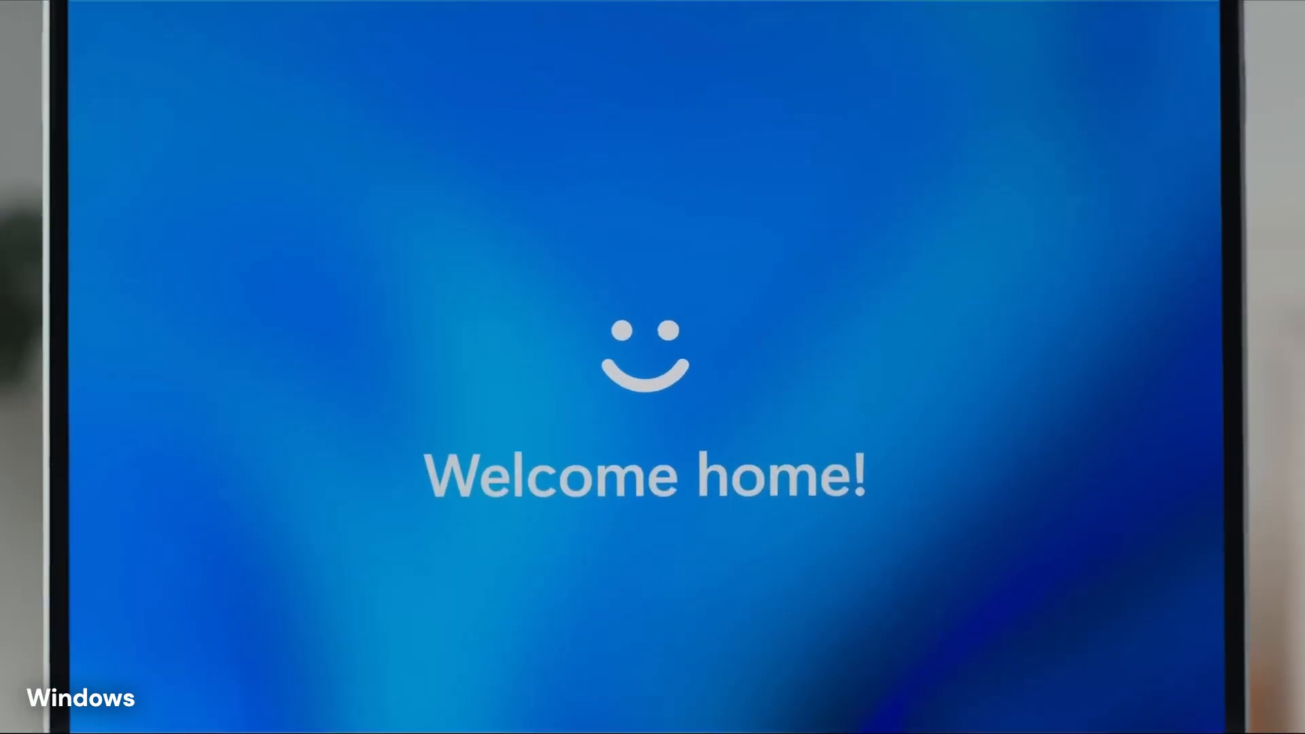
right_click(649, 183)
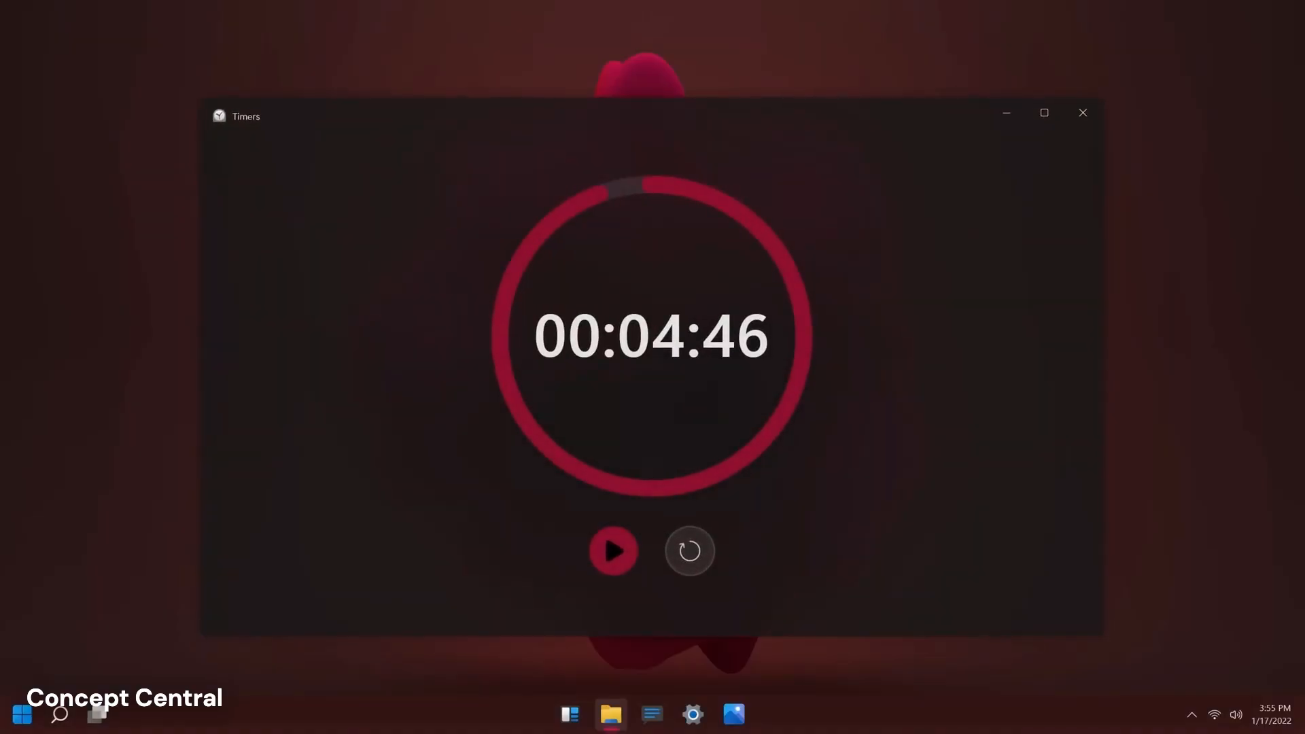
click(1082, 112)
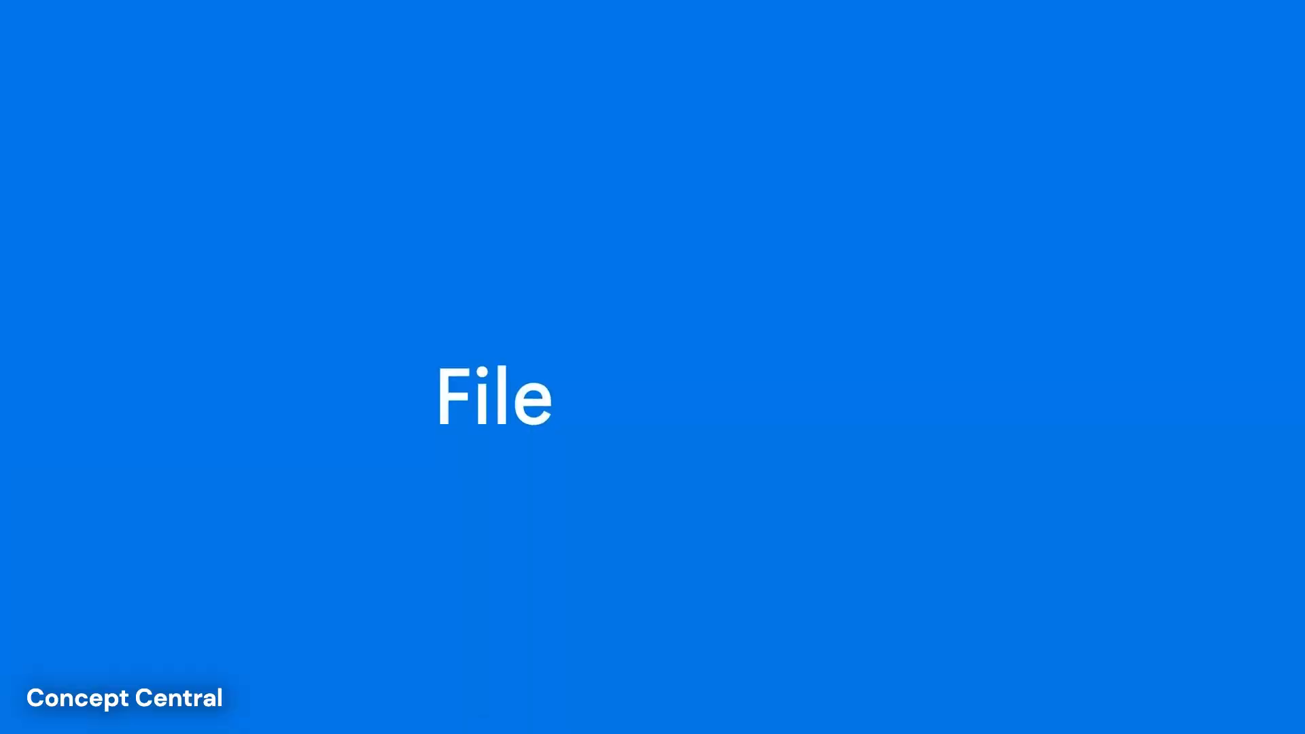
click(611, 715)
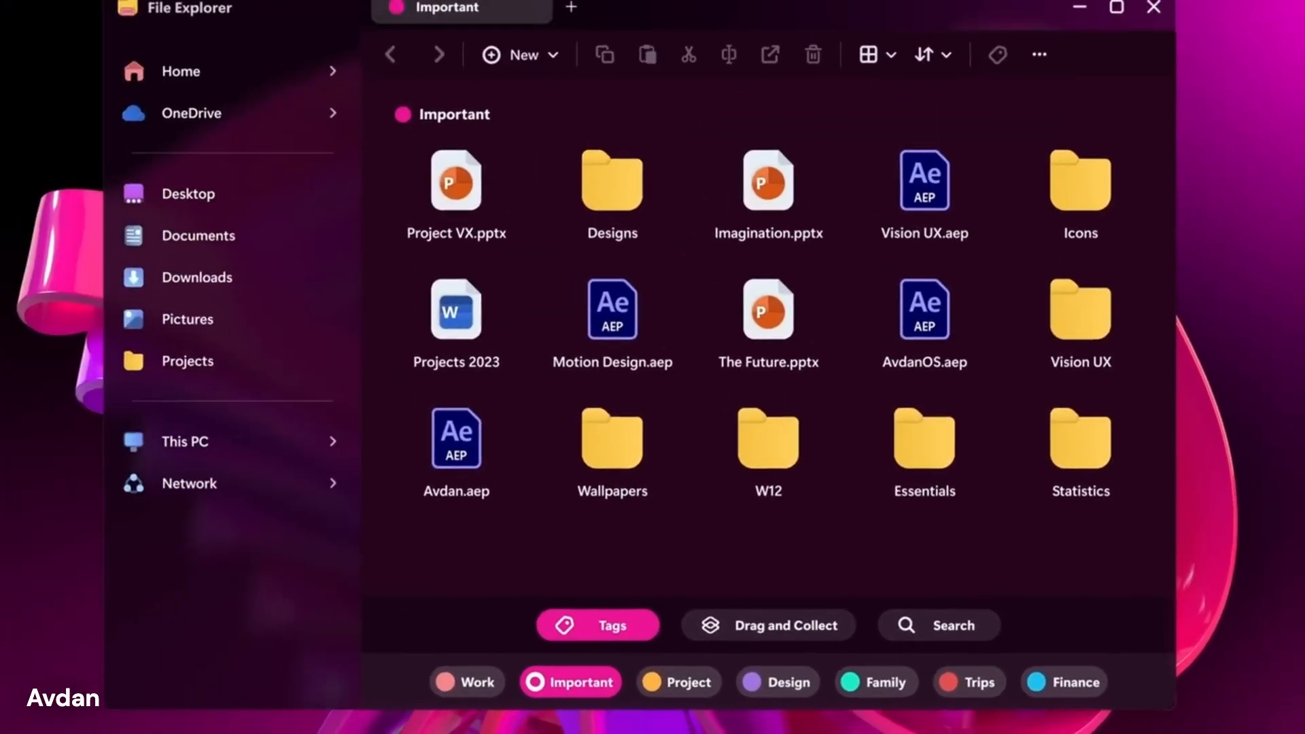
click(778, 687)
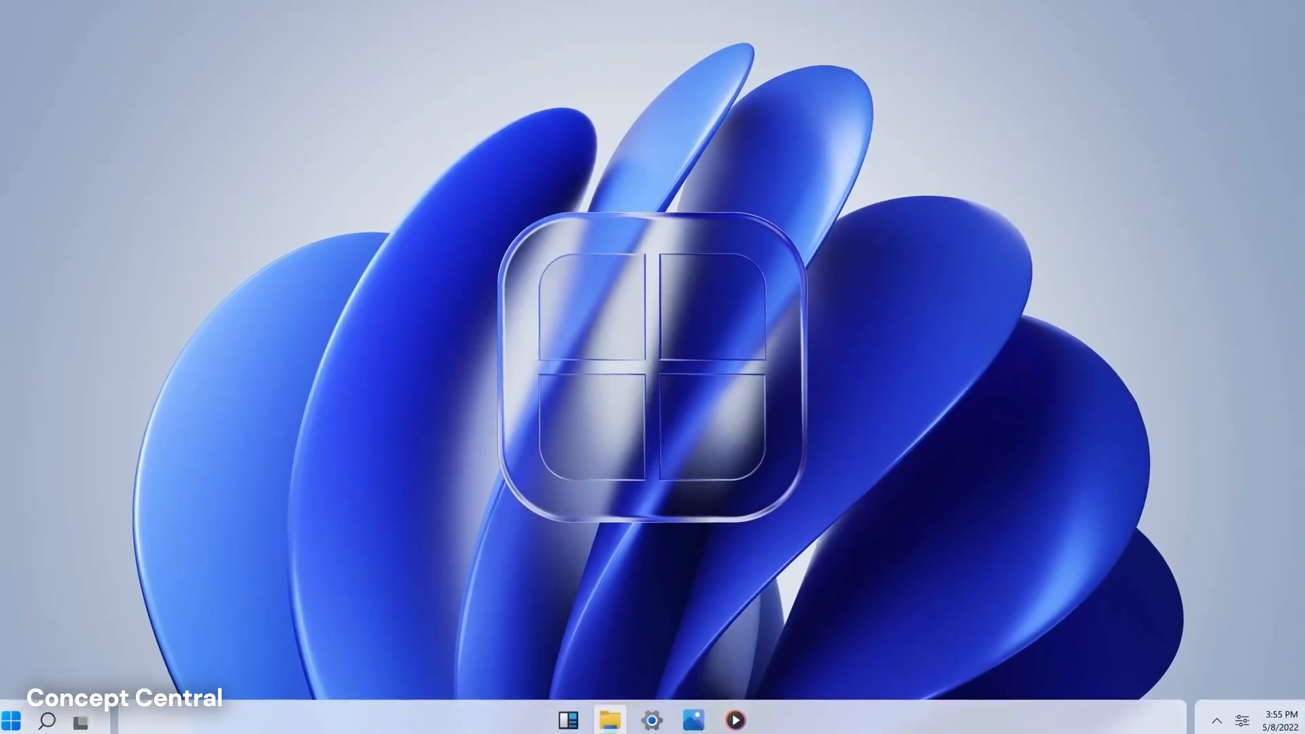
click(1241, 719)
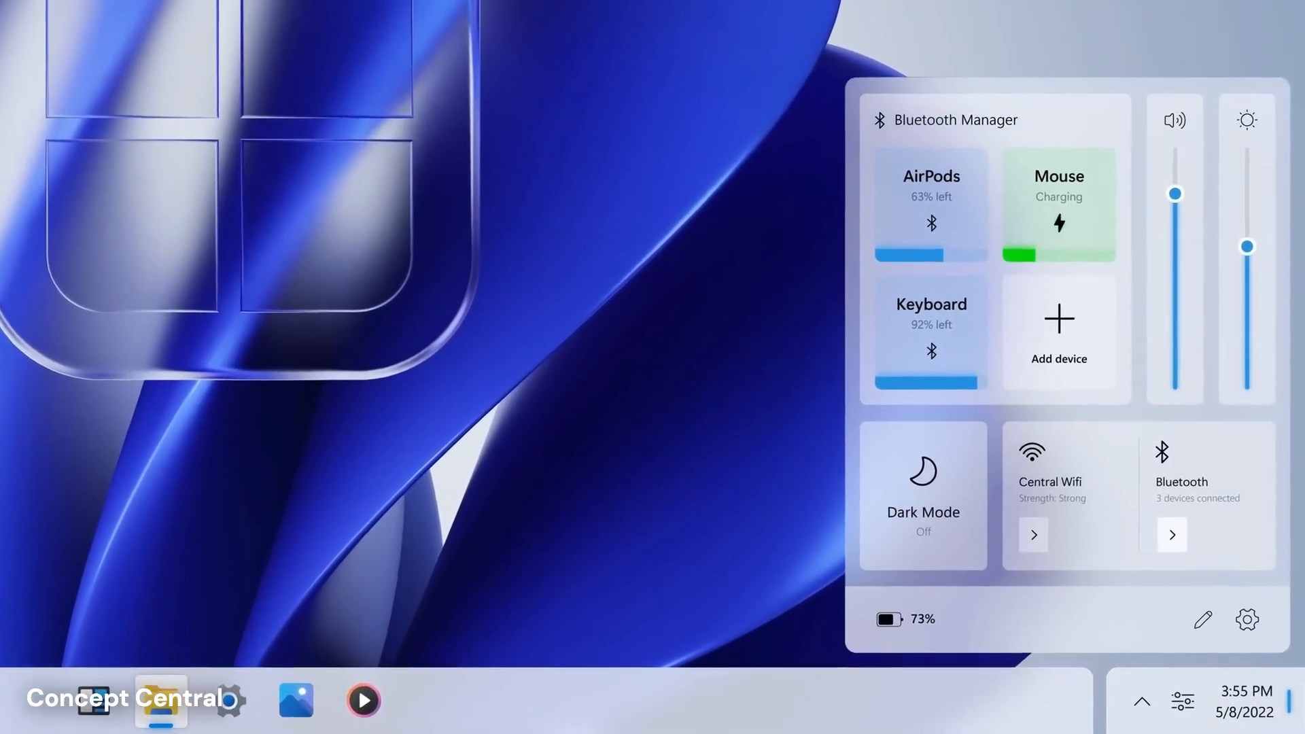
click(922, 490)
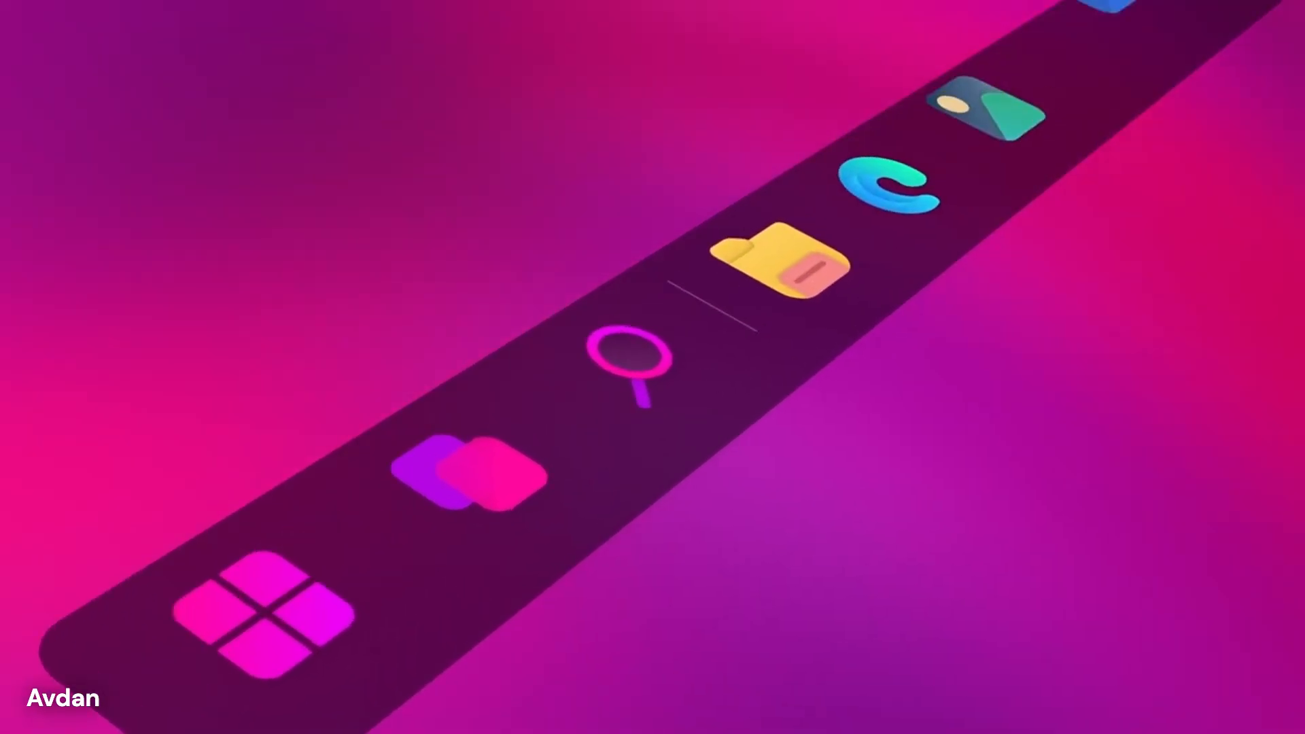
click(259, 618)
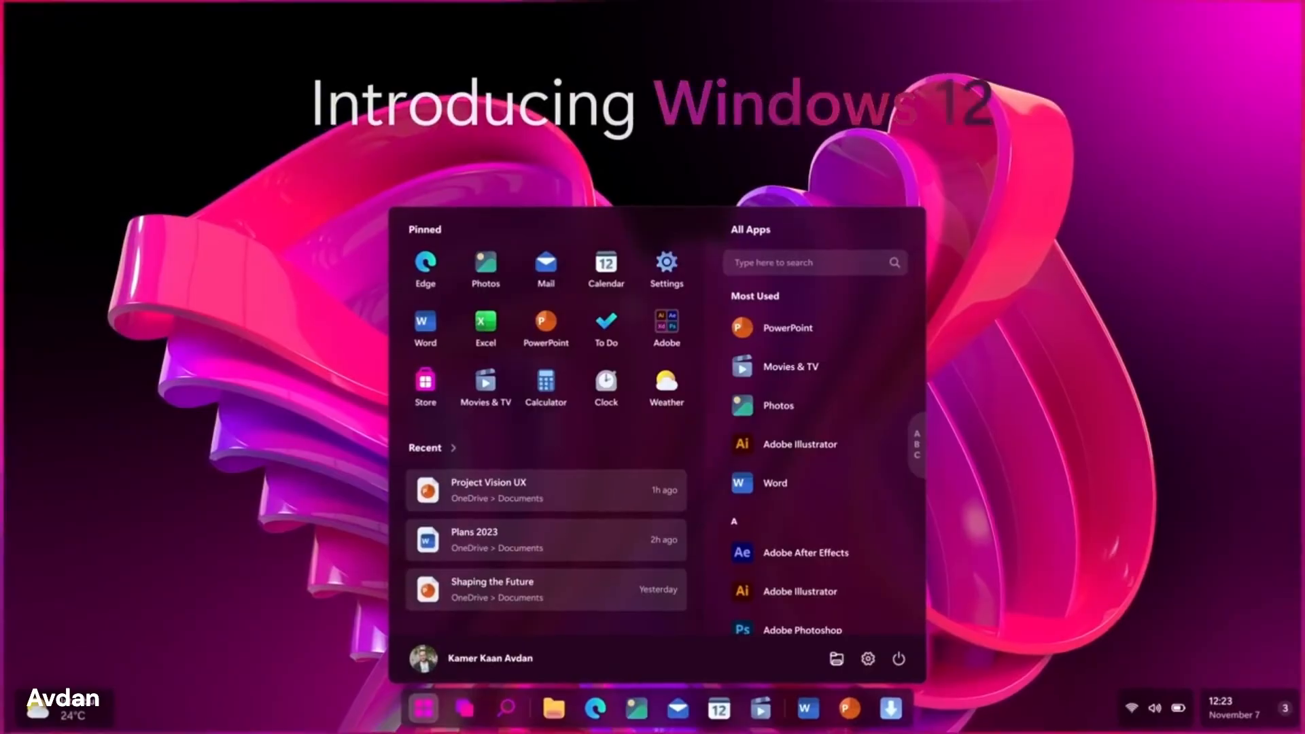